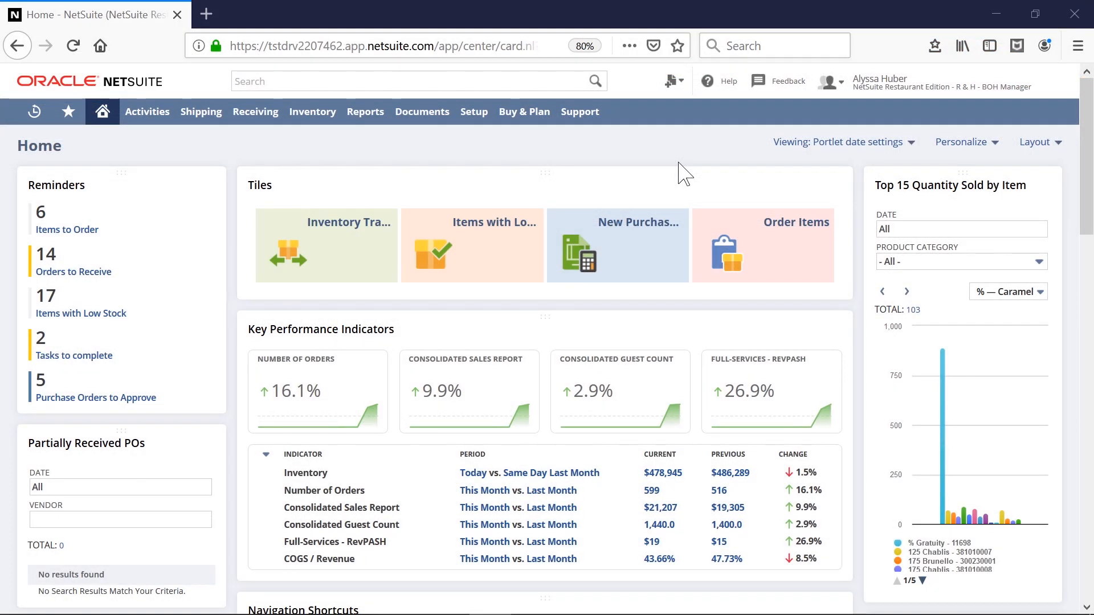
- Glance at the available roles, then go to the Vendors list via Shortcuts
left_click(879, 82)
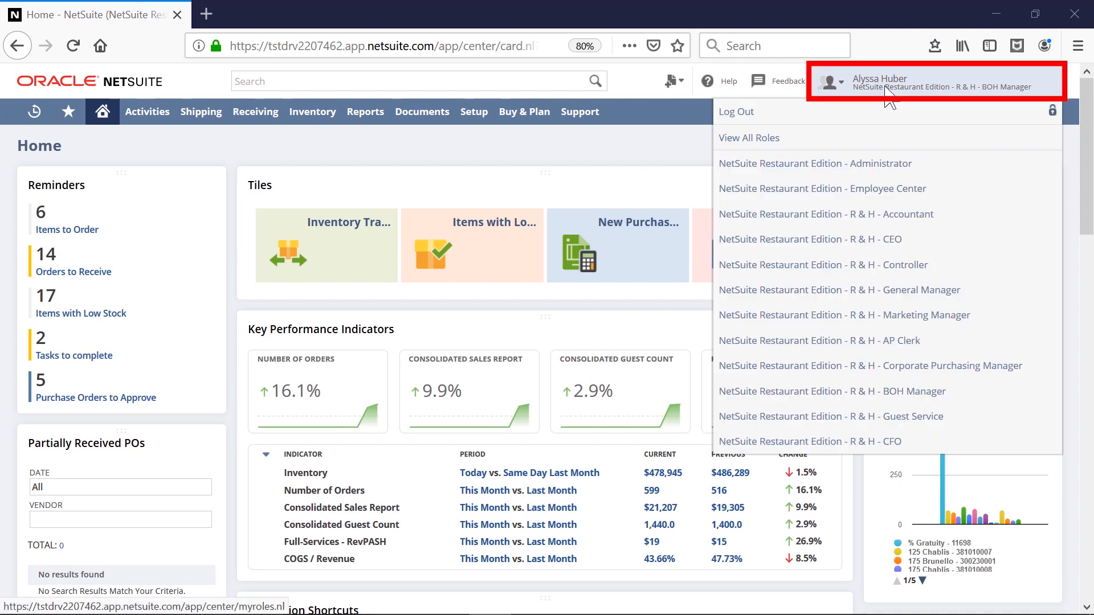
mouse_move(672, 134)
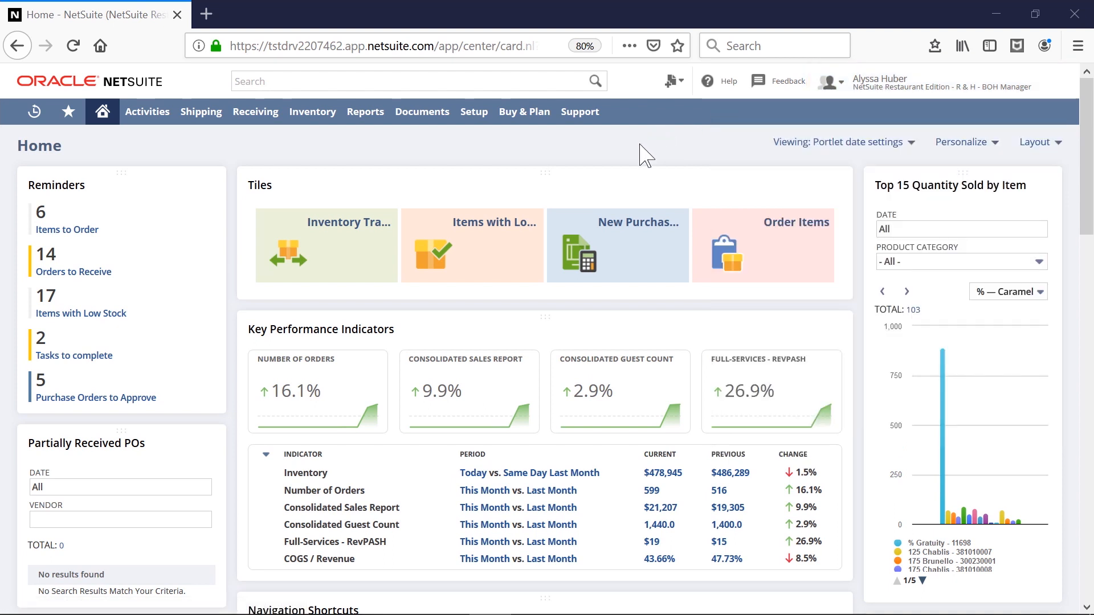
left_click(223, 174)
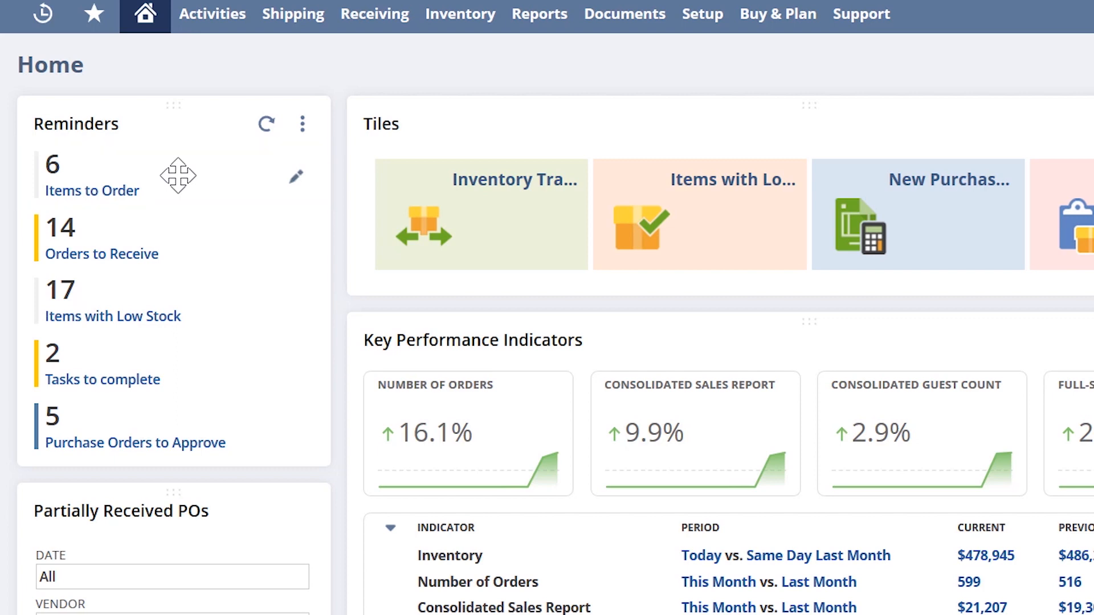
left_click(92, 14)
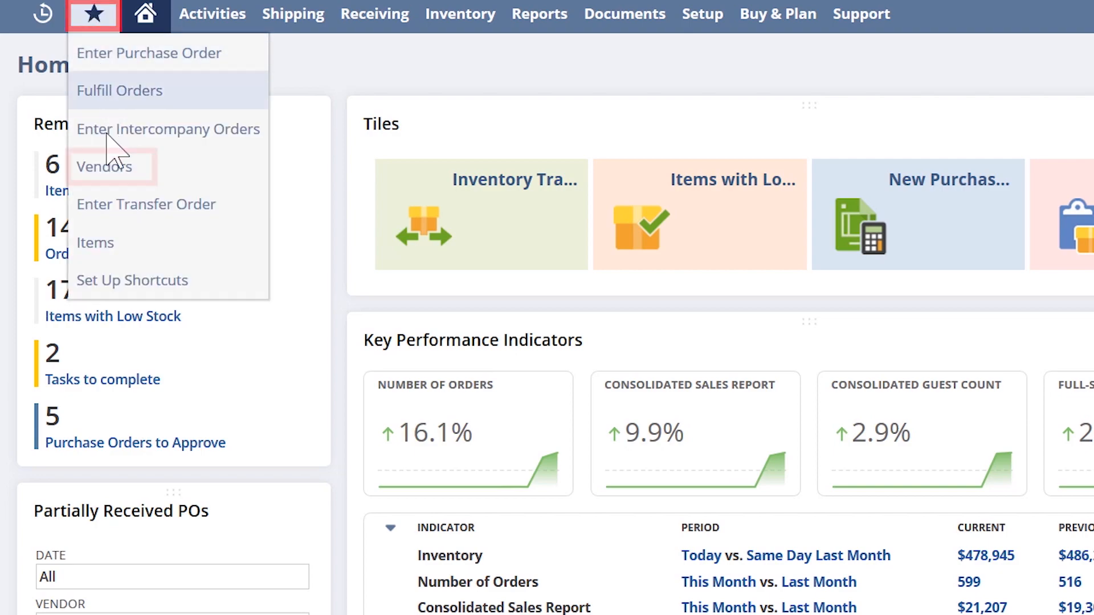
left_click(103, 166)
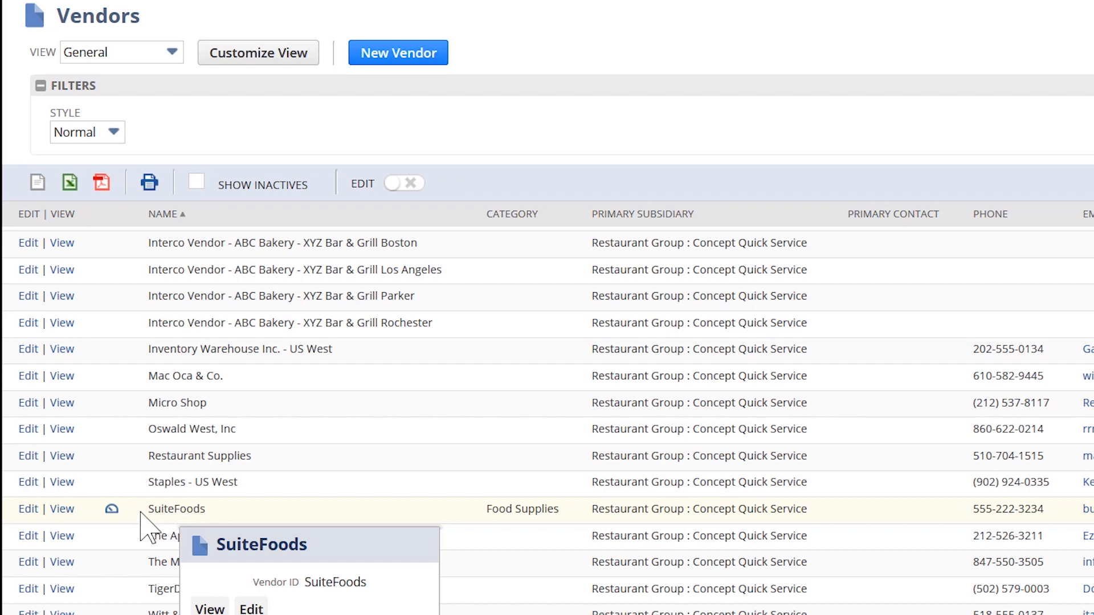
- Open the SuiteFoods dashboard and move Key Performance Indicators above the Vendor Dashboard Links
left_click(208, 608)
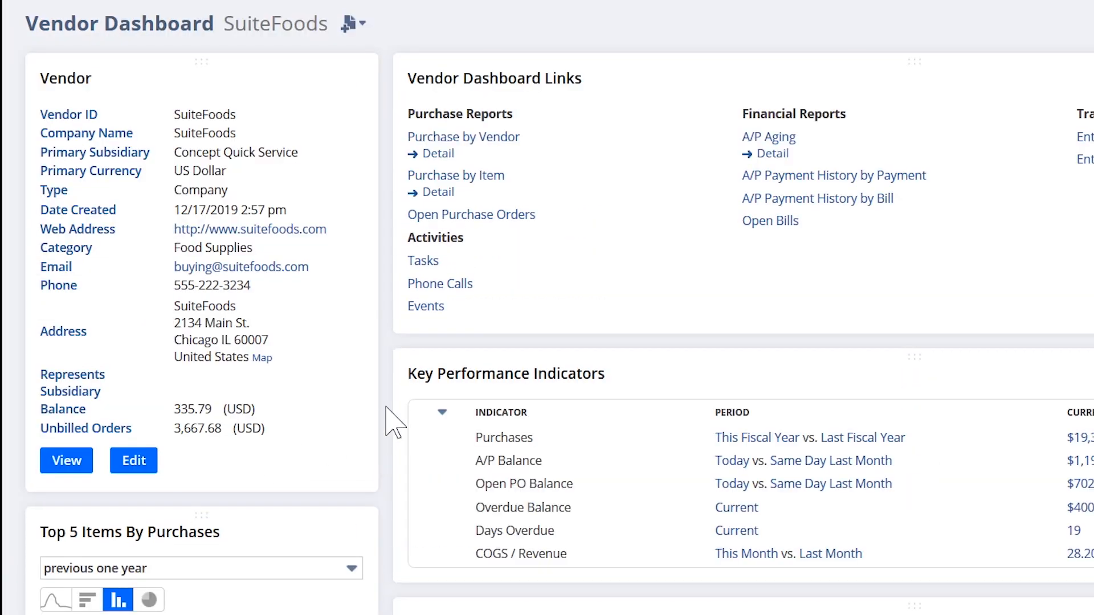
mouse_move(675, 343)
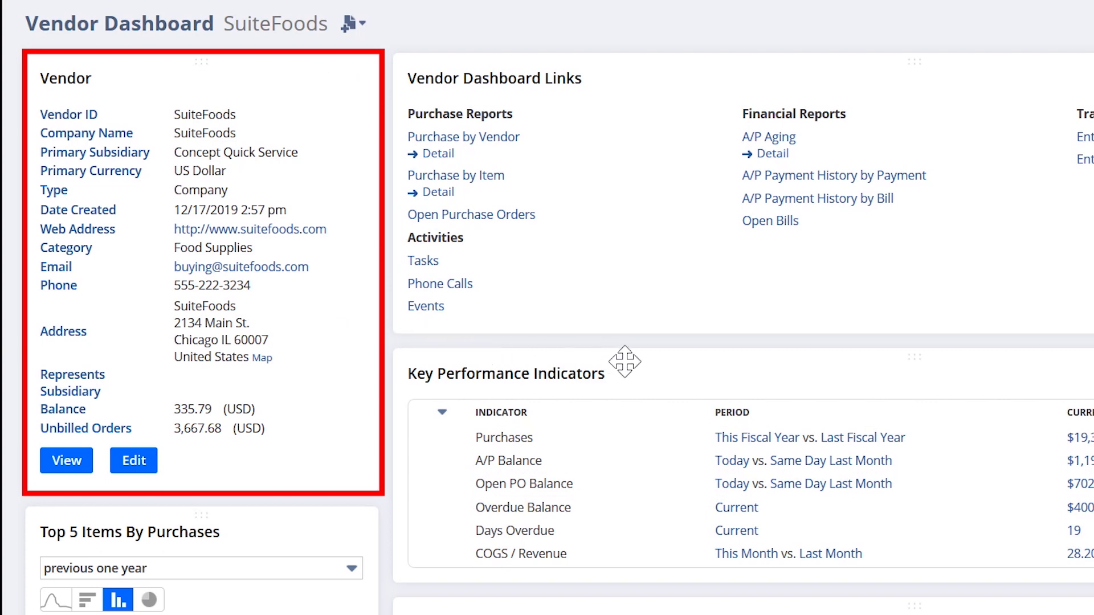
scroll("down", 3)
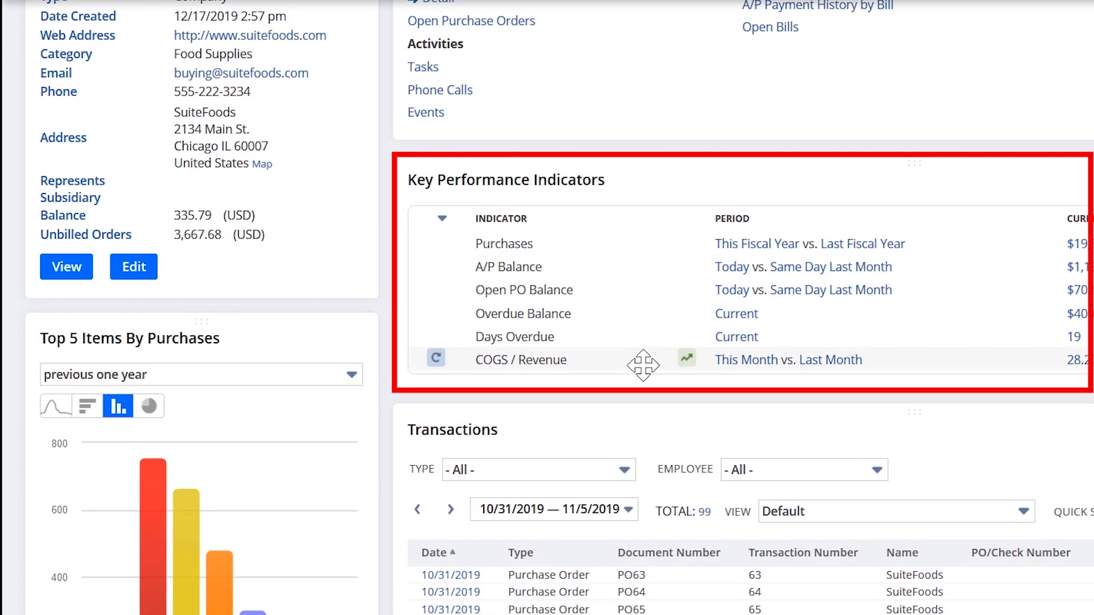
left_click(623, 509)
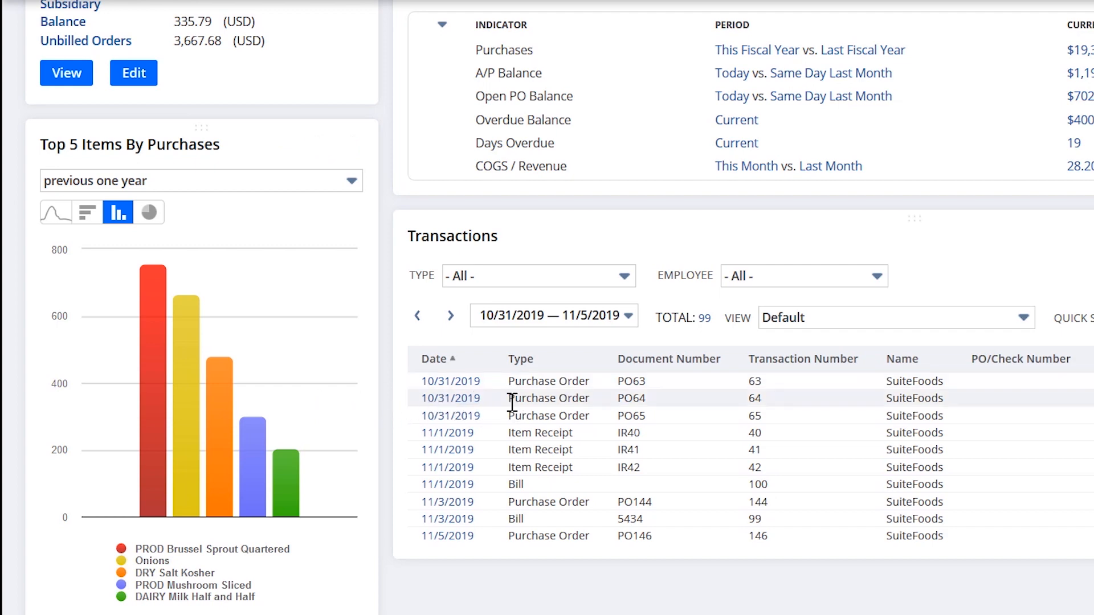
mouse_move(537, 433)
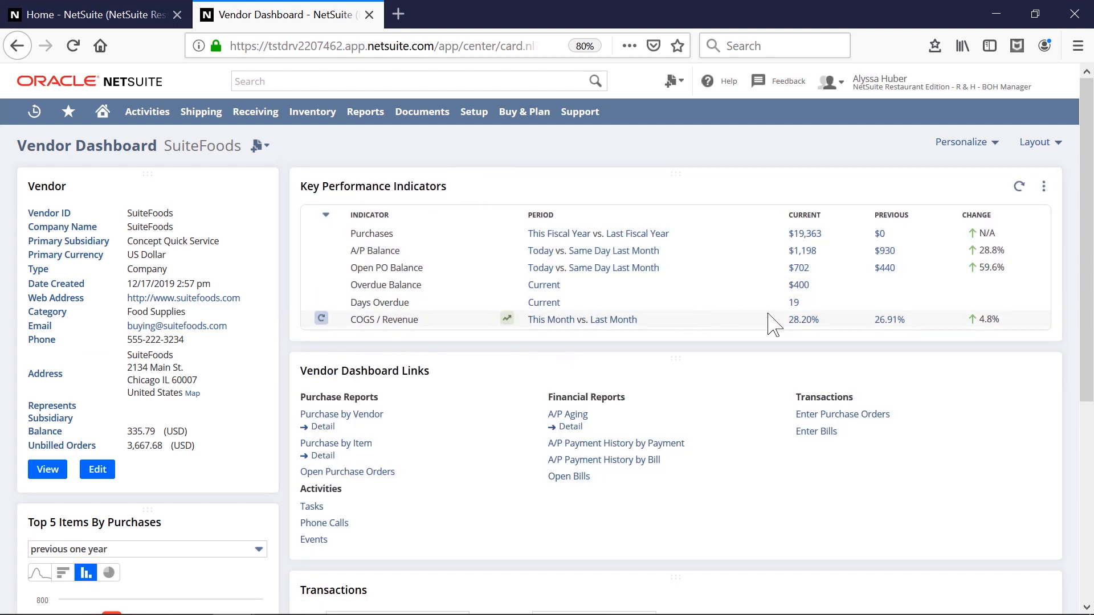
left_click(802, 319)
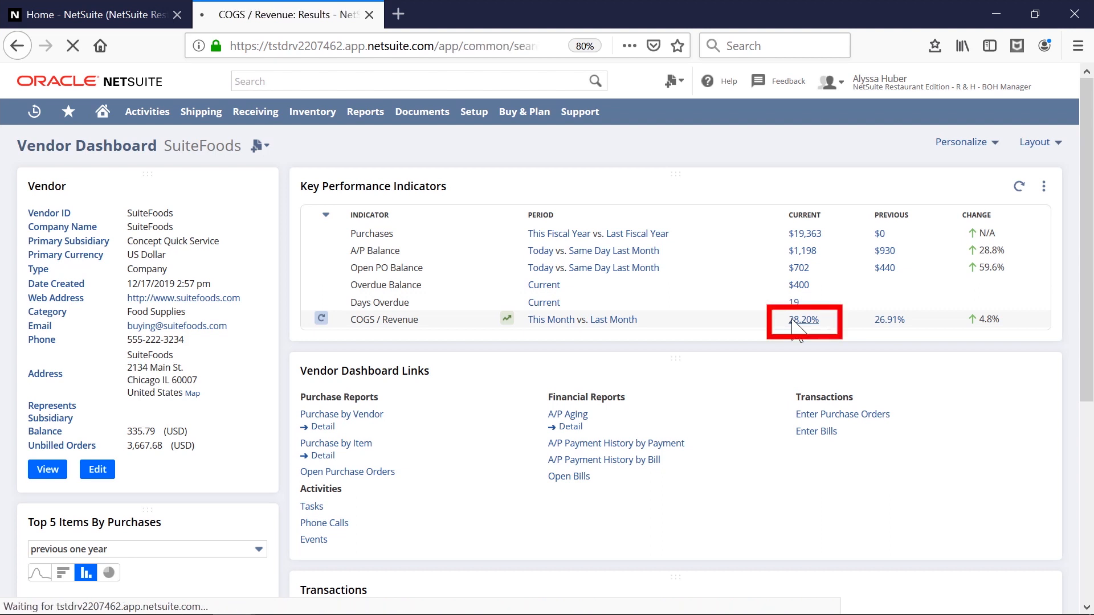
left_click(802, 320)
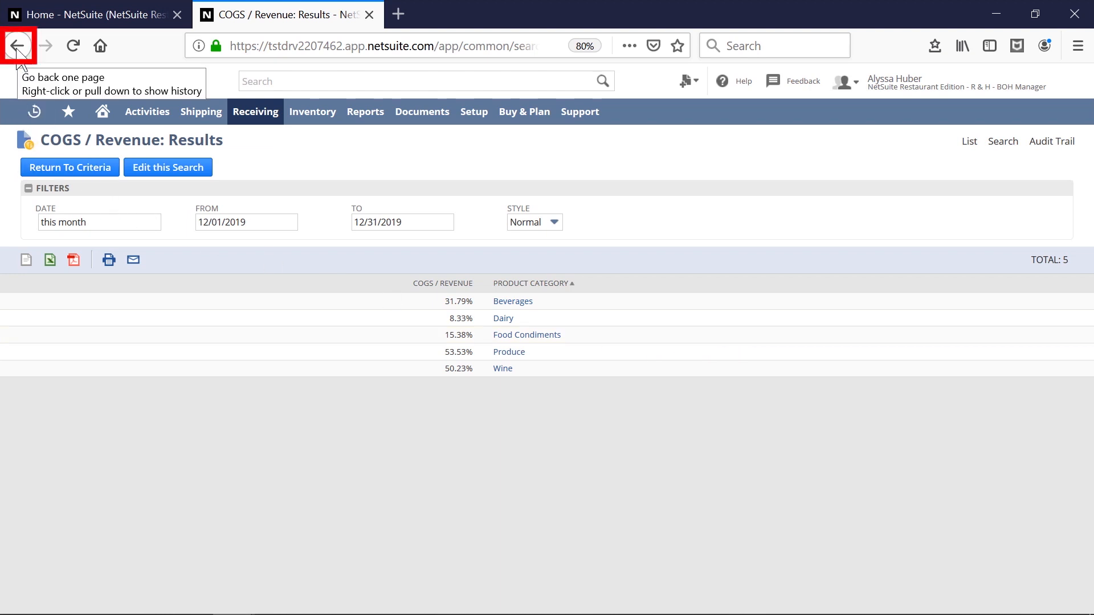
left_click(18, 45)
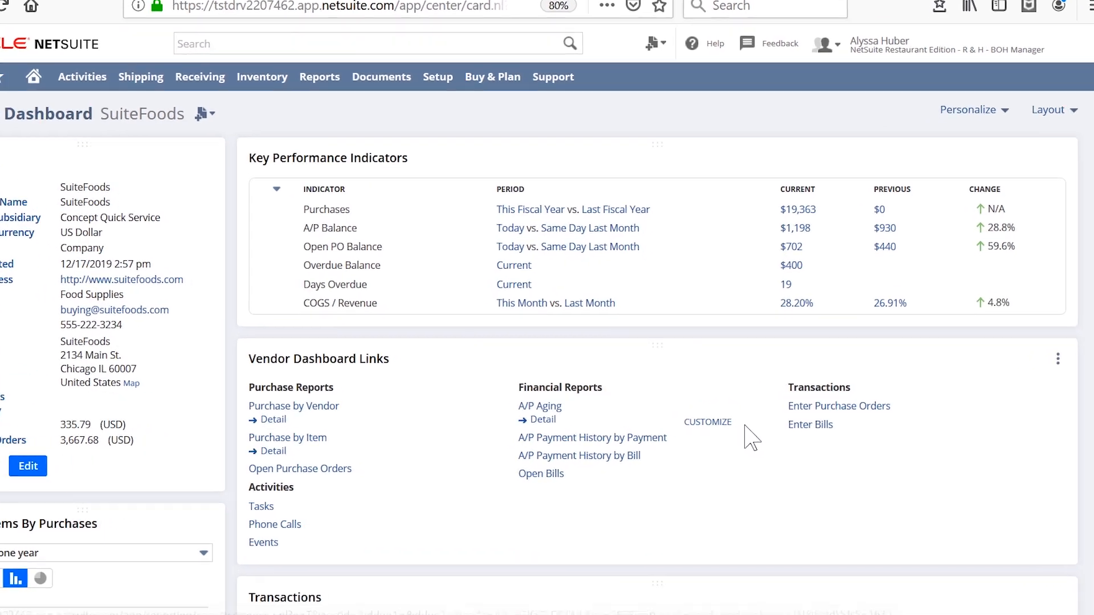
- Start a SuiteFoods purchase order from Enter Purchase Orders in the dashboard links
scroll("down", 3)
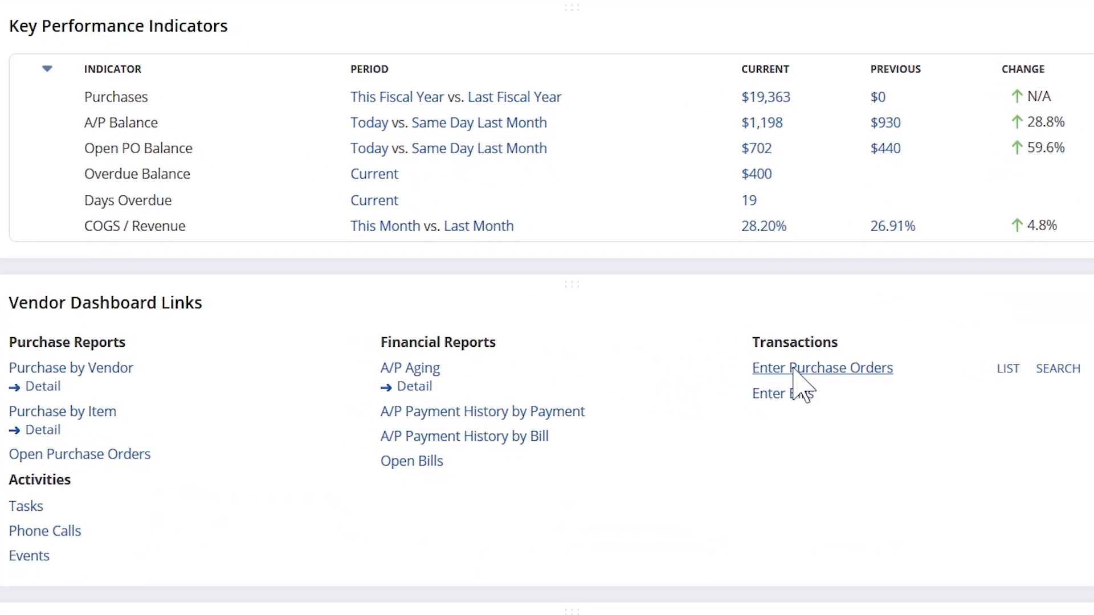
left_click(822, 368)
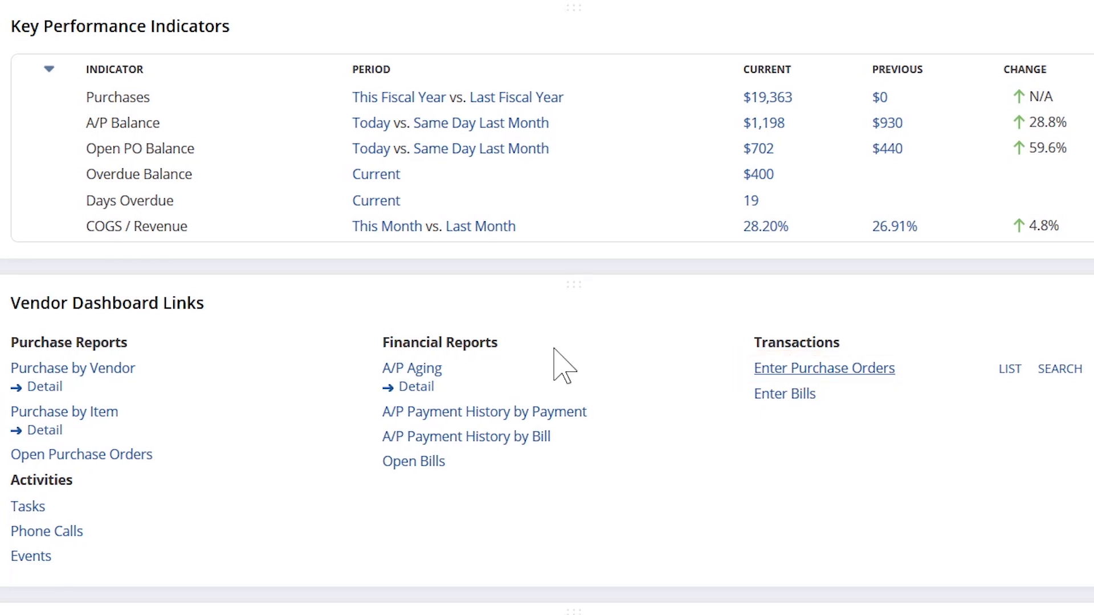
left_click(824, 367)
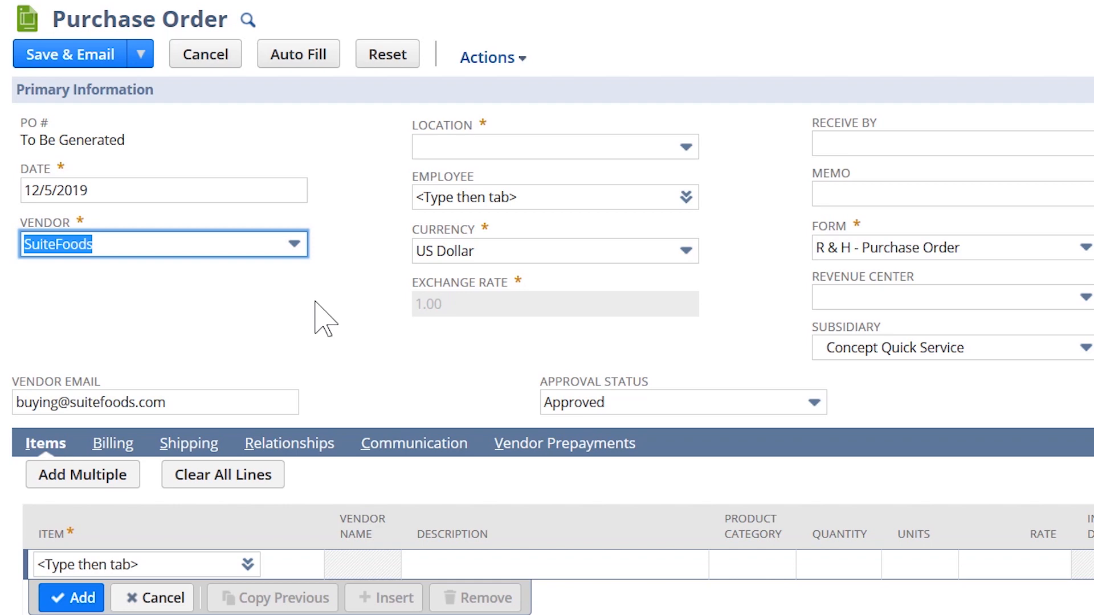
mouse_move(356, 220)
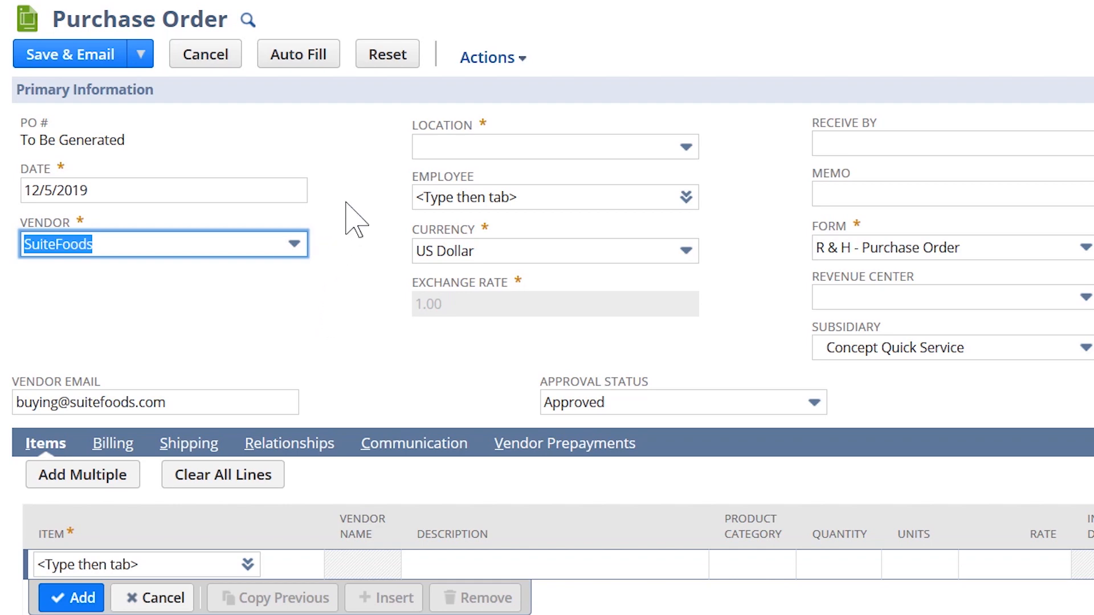
mouse_move(328, 137)
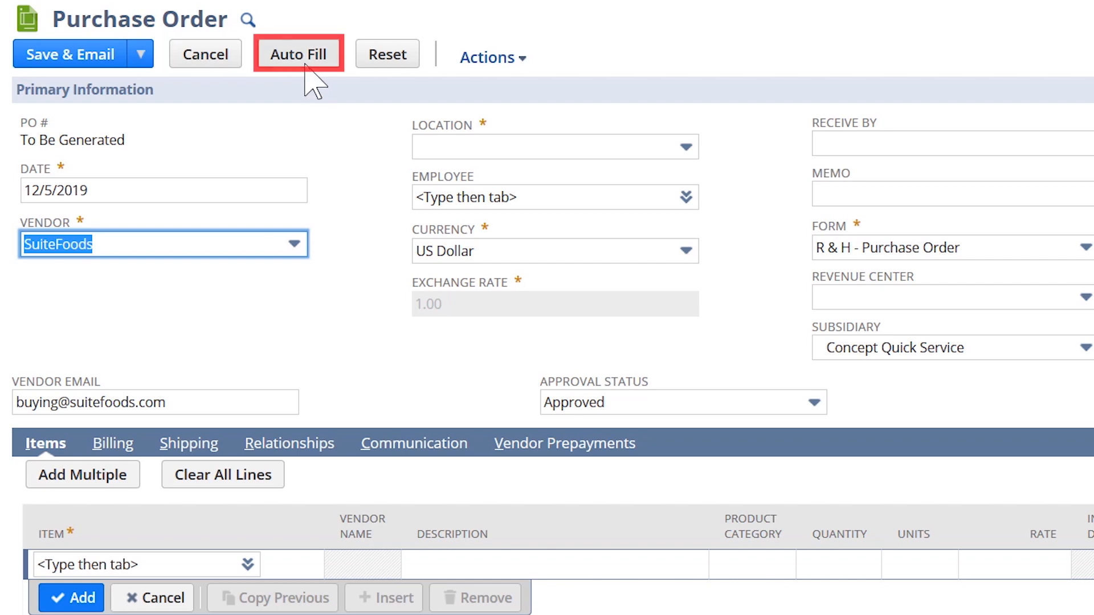
- Autofill the order with defaults and add a DAIRY Milk Skim line, 1 case at 15.54
left_click(298, 53)
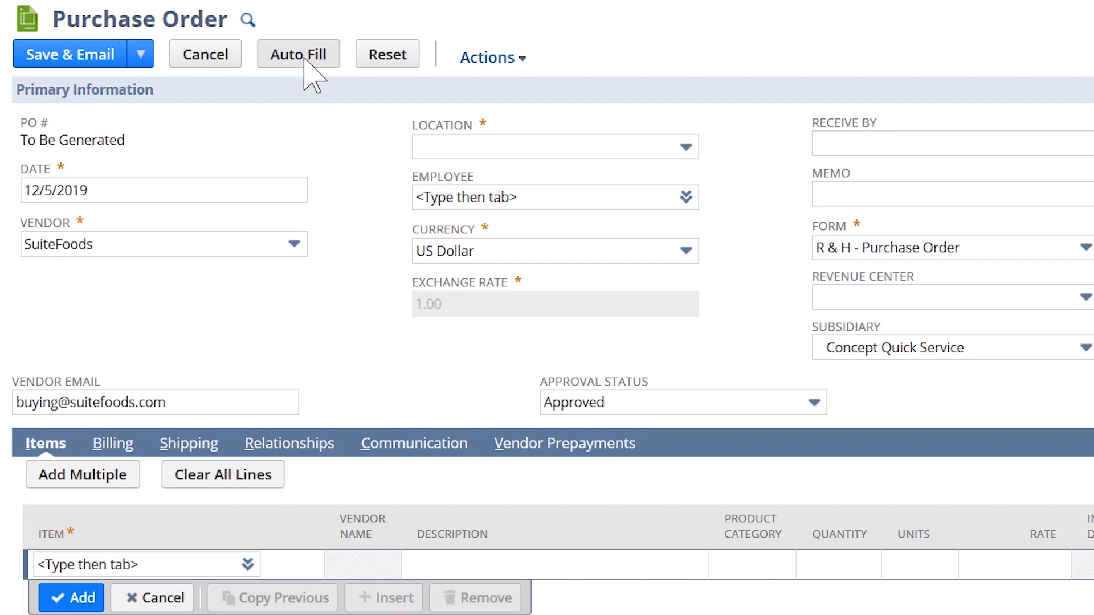
left_click(298, 53)
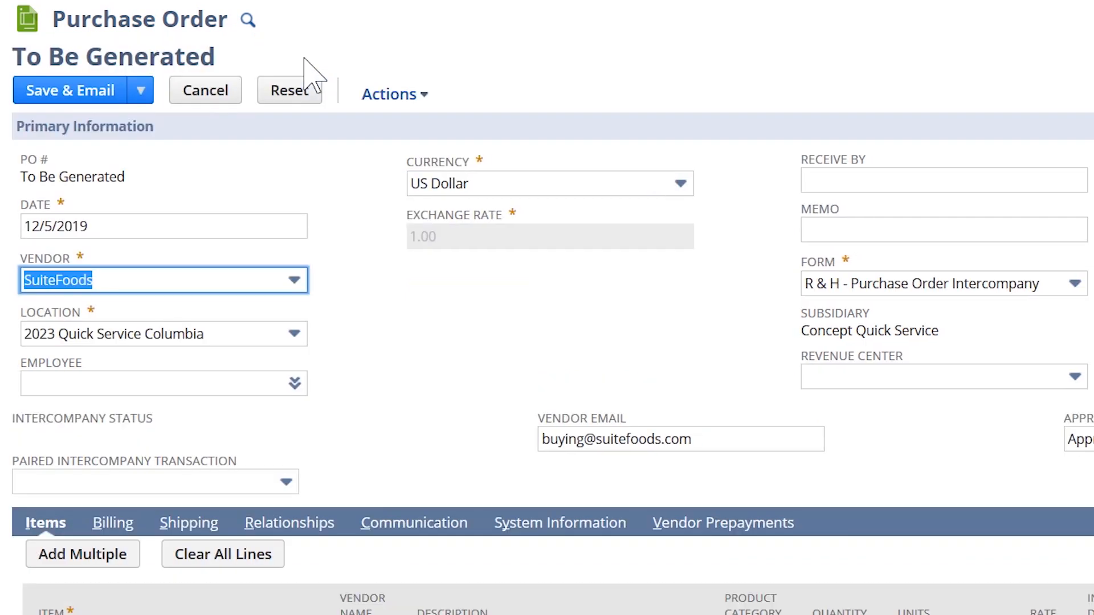
scroll("down", 3)
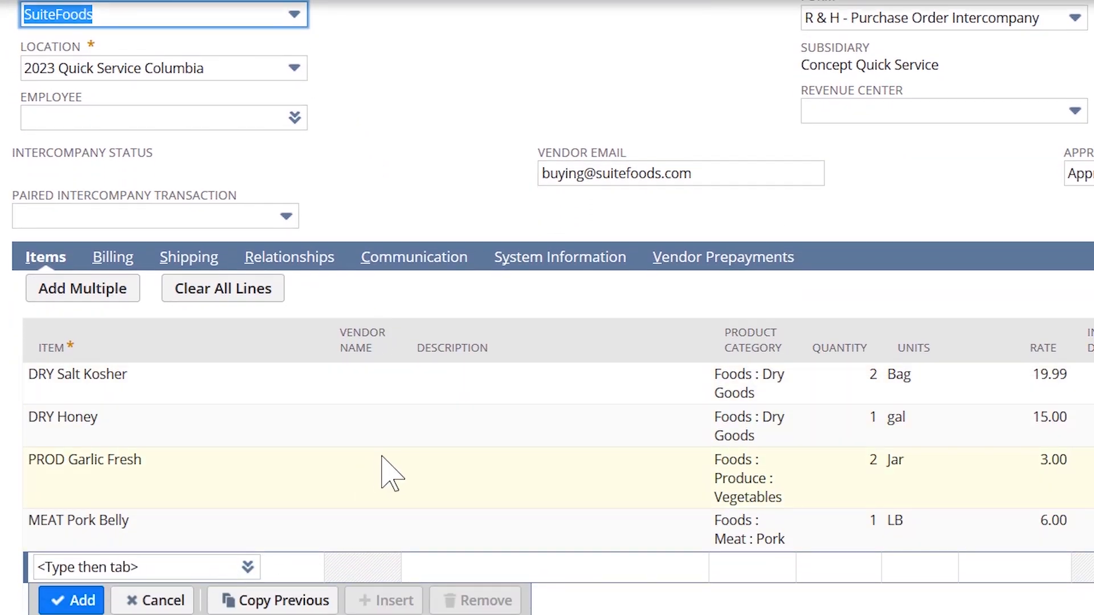
type("dai")
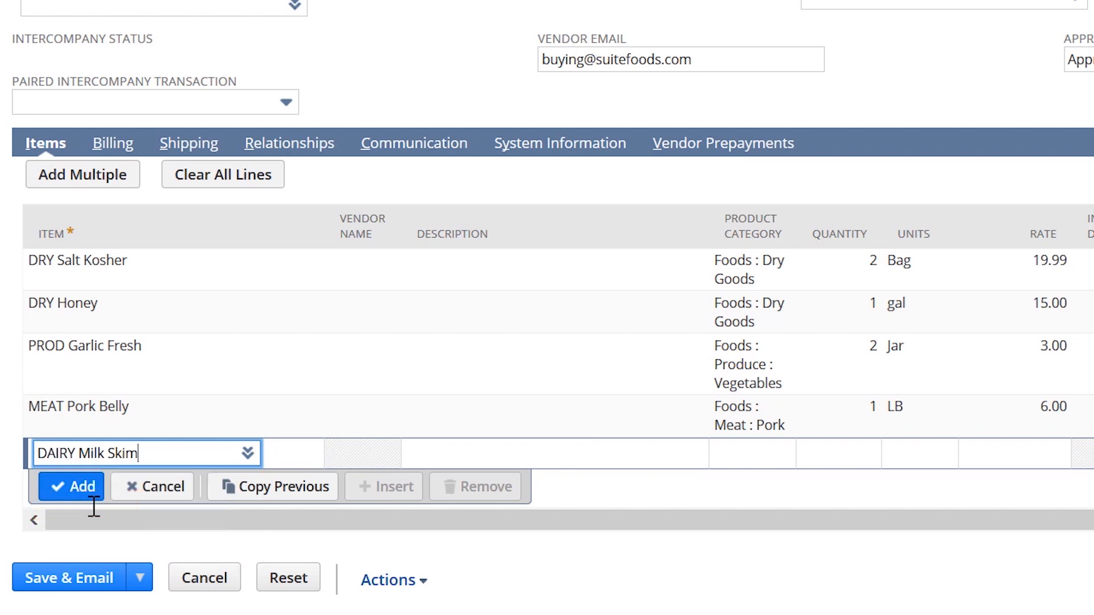
left_click(72, 486)
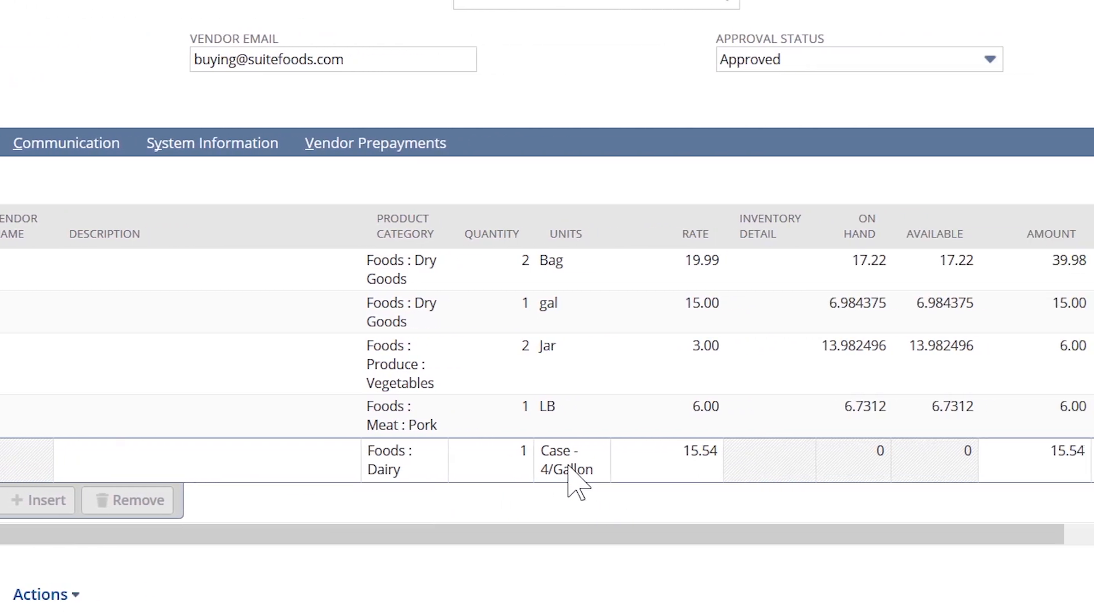
scroll("right", 3)
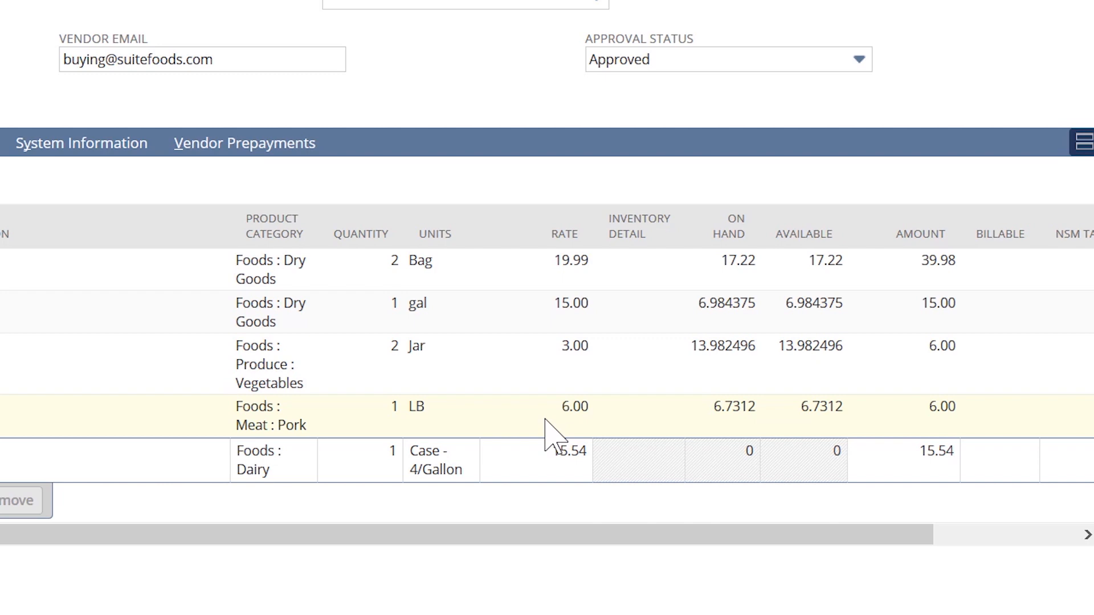
left_click(436, 459)
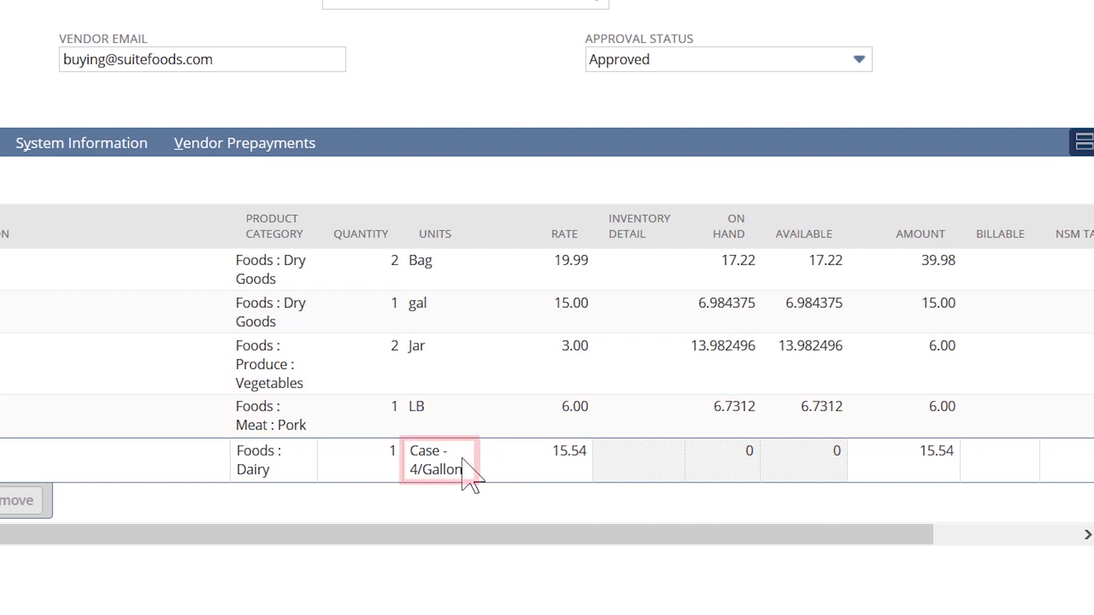
left_click(436, 460)
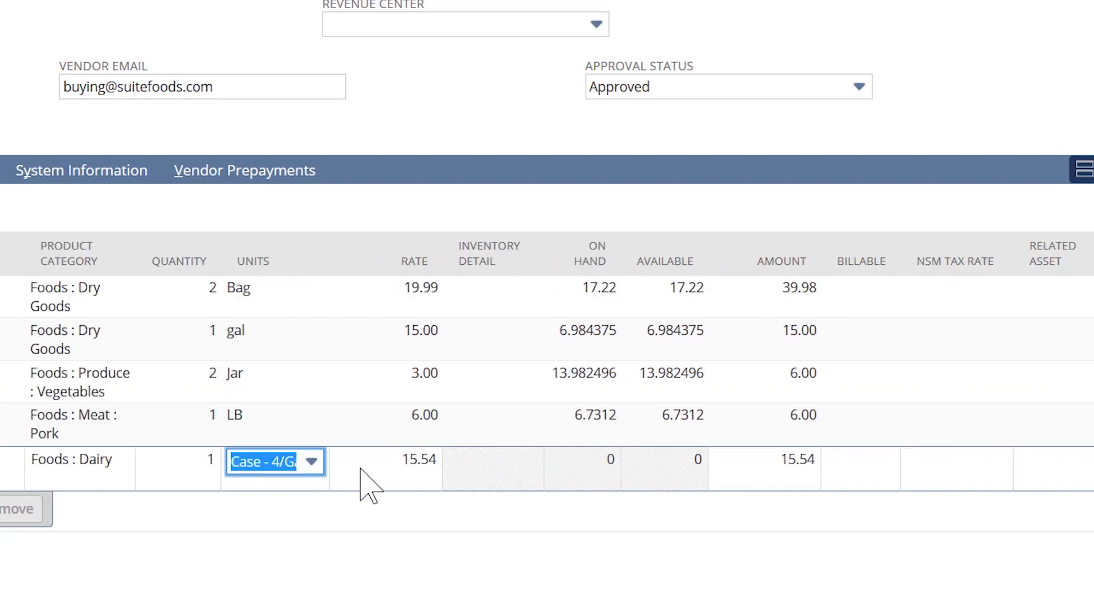
left_click(311, 462)
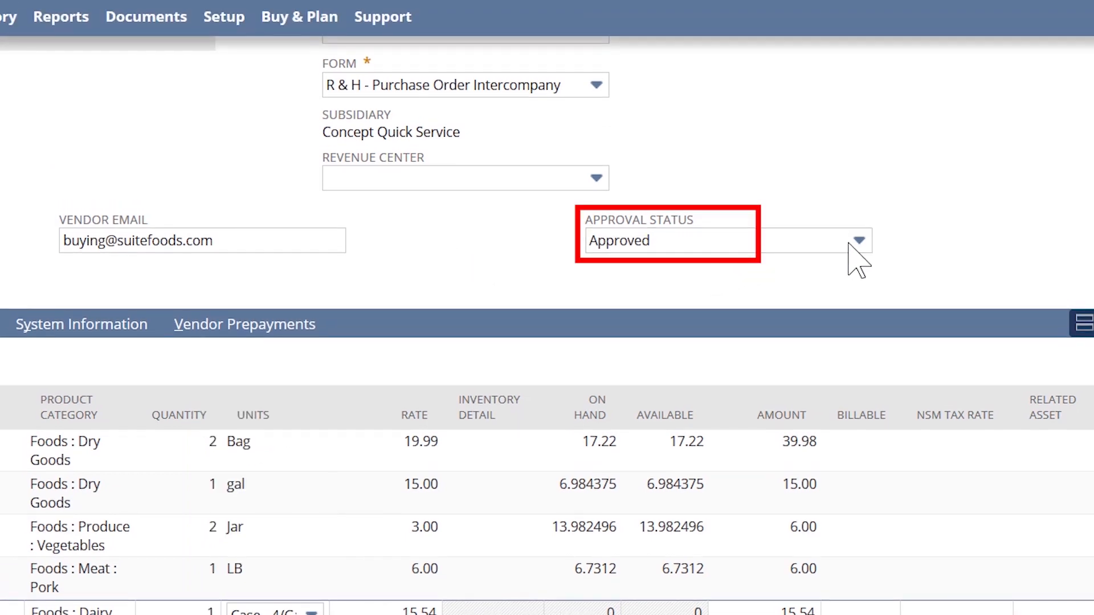
left_click(858, 240)
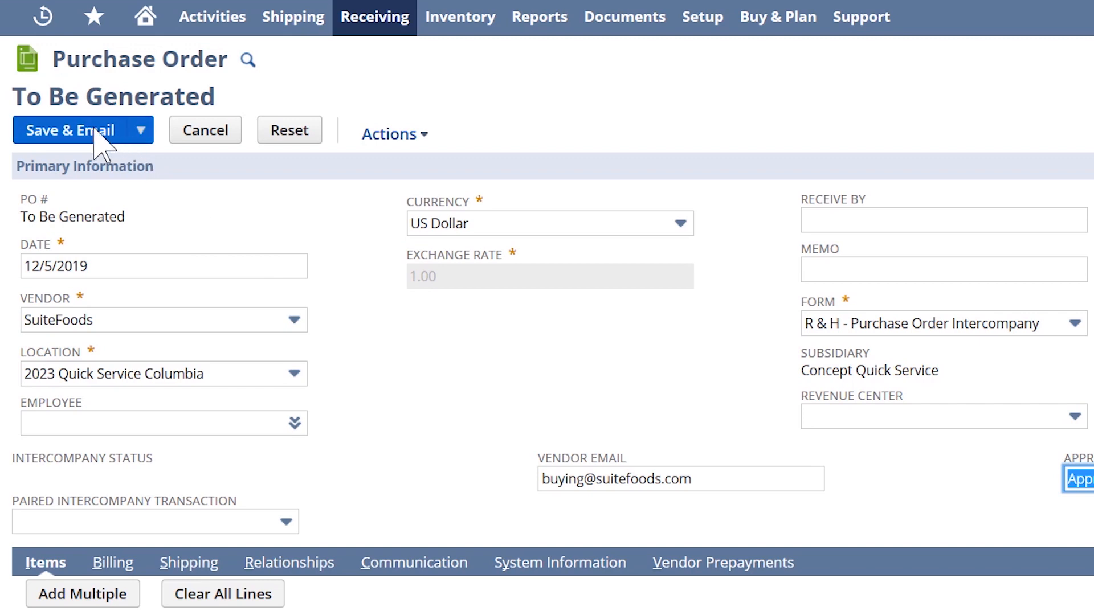
- Save and email purchase order PO158, then view its Communication subtab
left_click(144, 130)
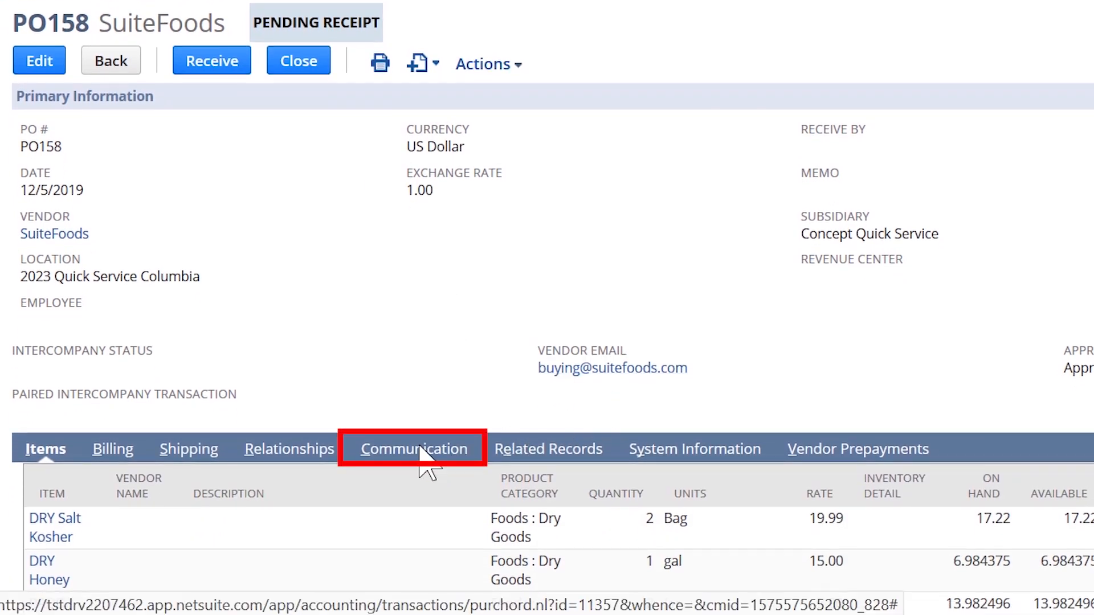
left_click(413, 449)
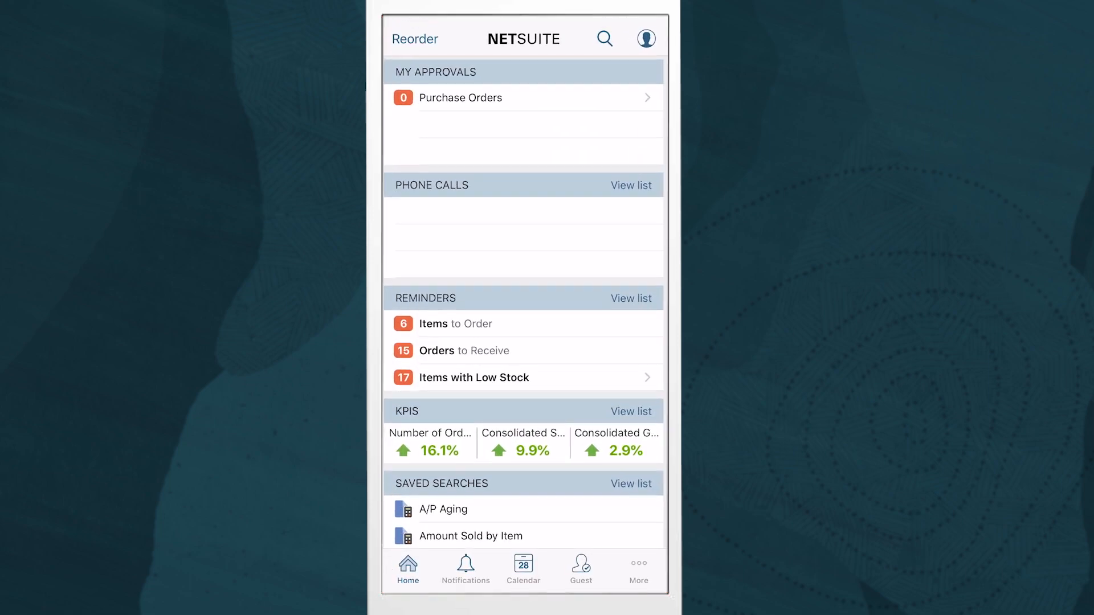
- In the mobile app, open SuiteFoods order PO157 dated 12/5/2019, pending receipt
scroll("down", 3)
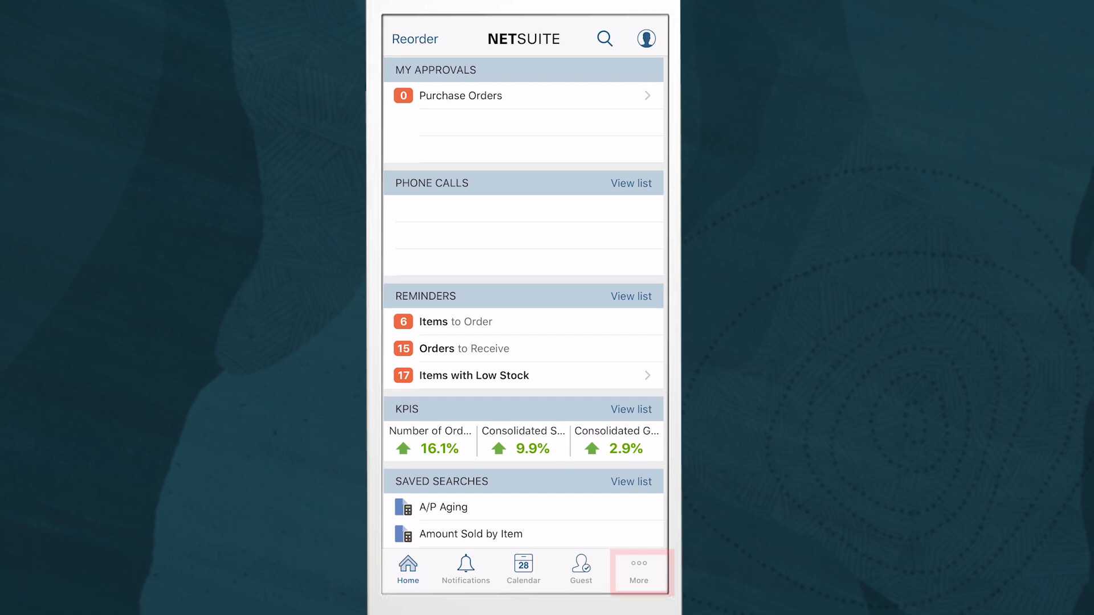
left_click(637, 569)
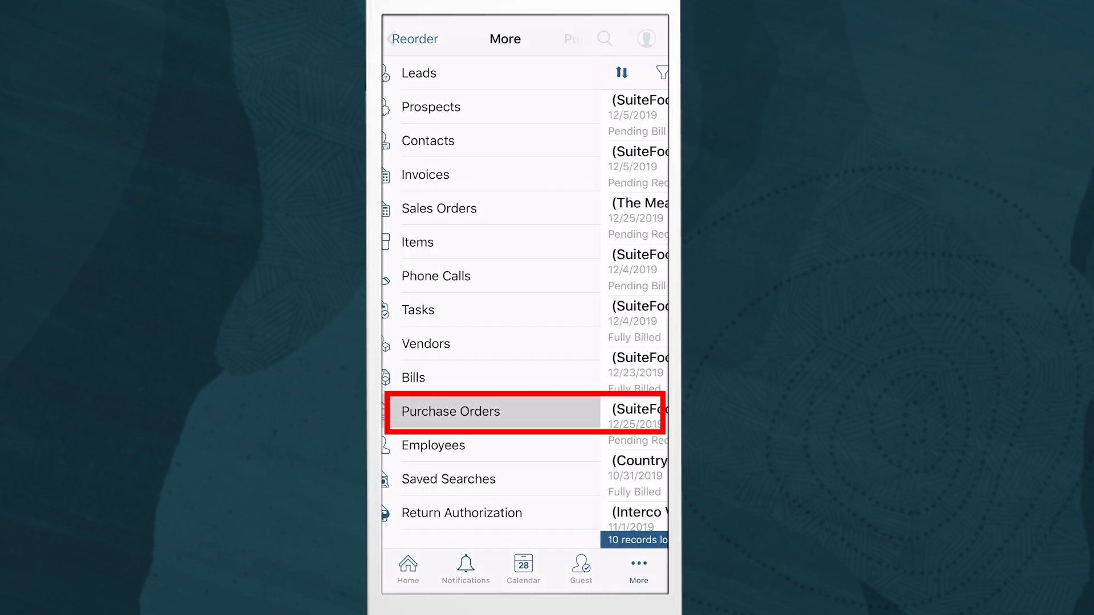
left_click(451, 411)
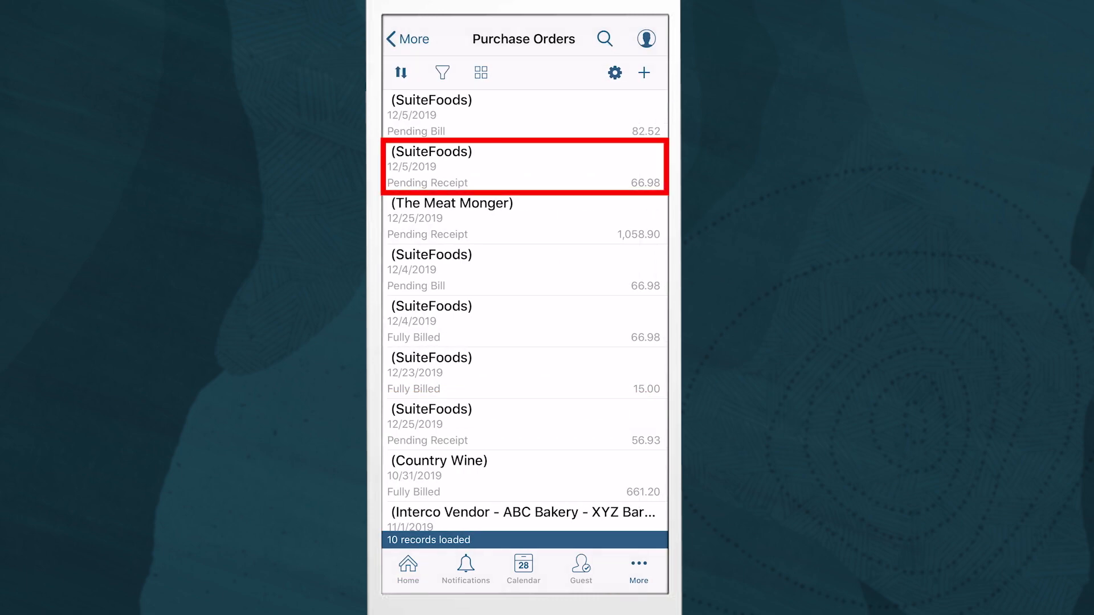
left_click(523, 168)
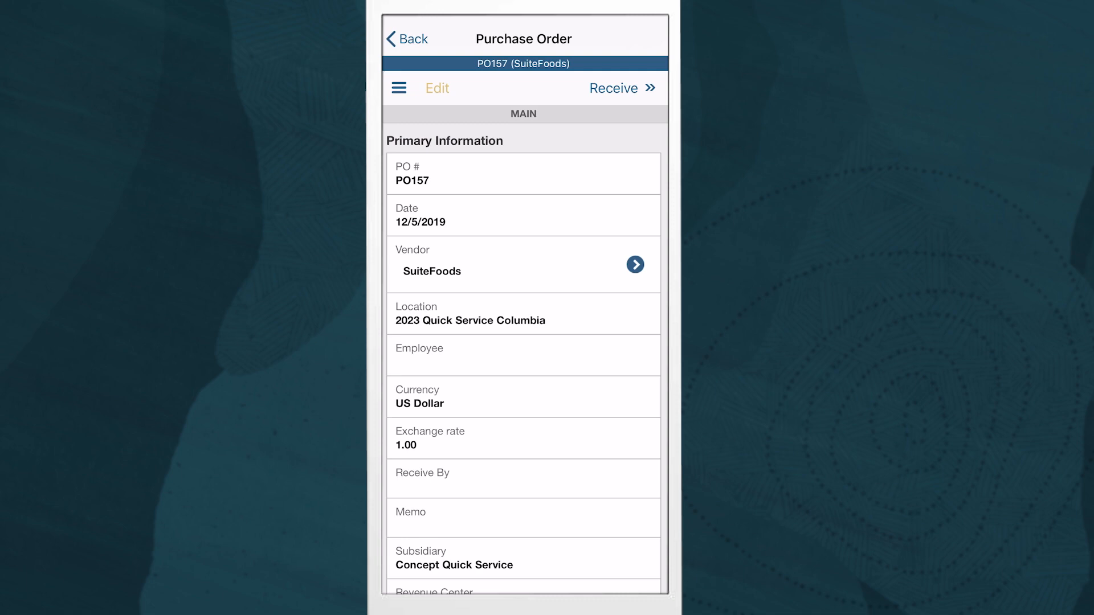
- Receive PO157's items, attach a photo of the paper receipt, and save the receipt
left_click(619, 88)
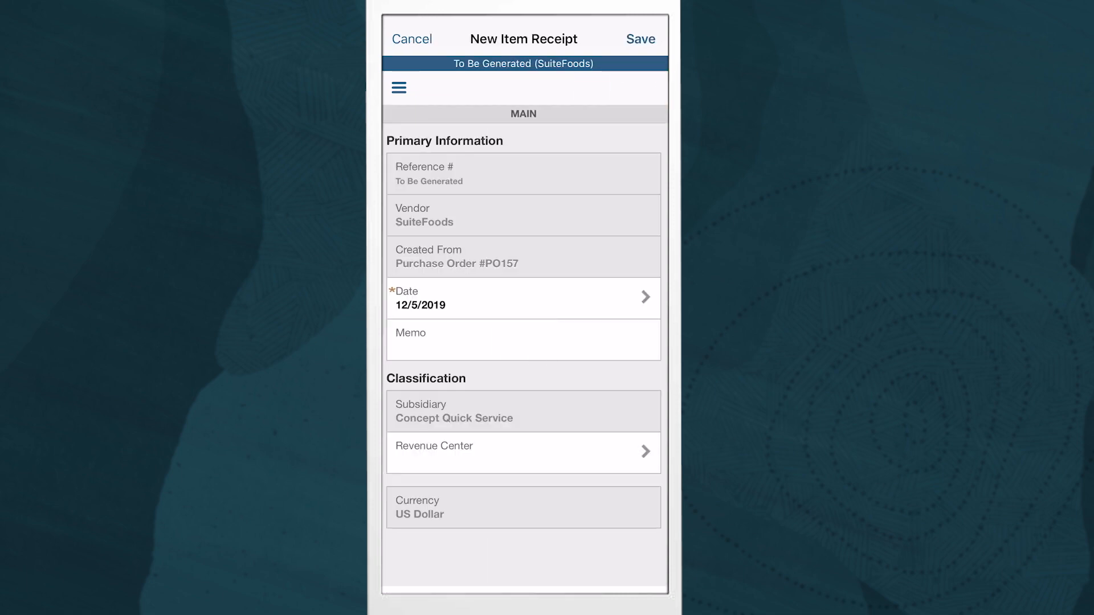
left_click(398, 87)
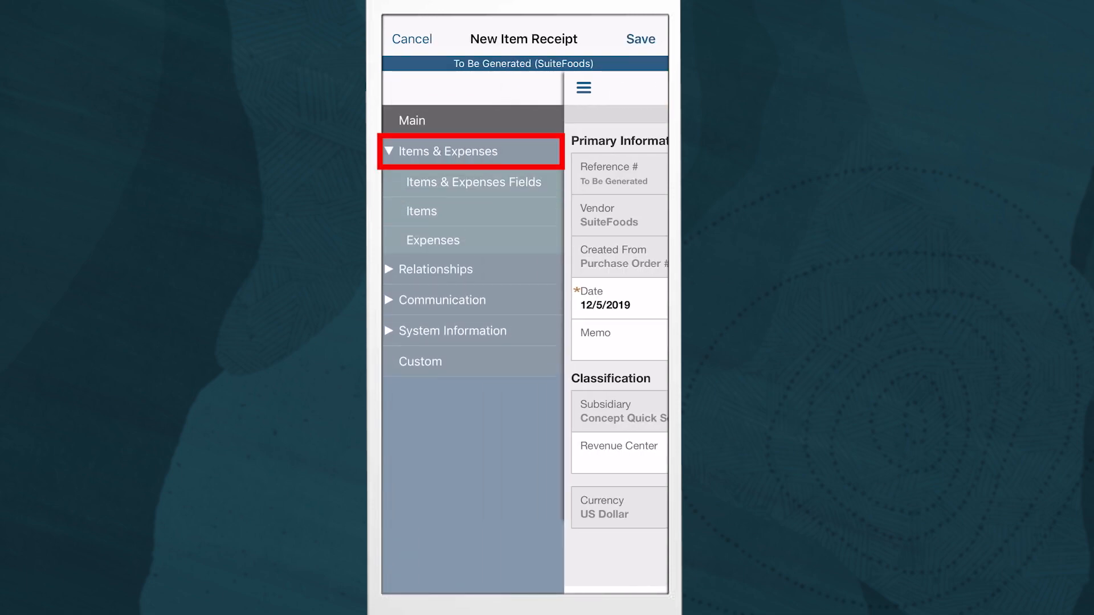
left_click(420, 212)
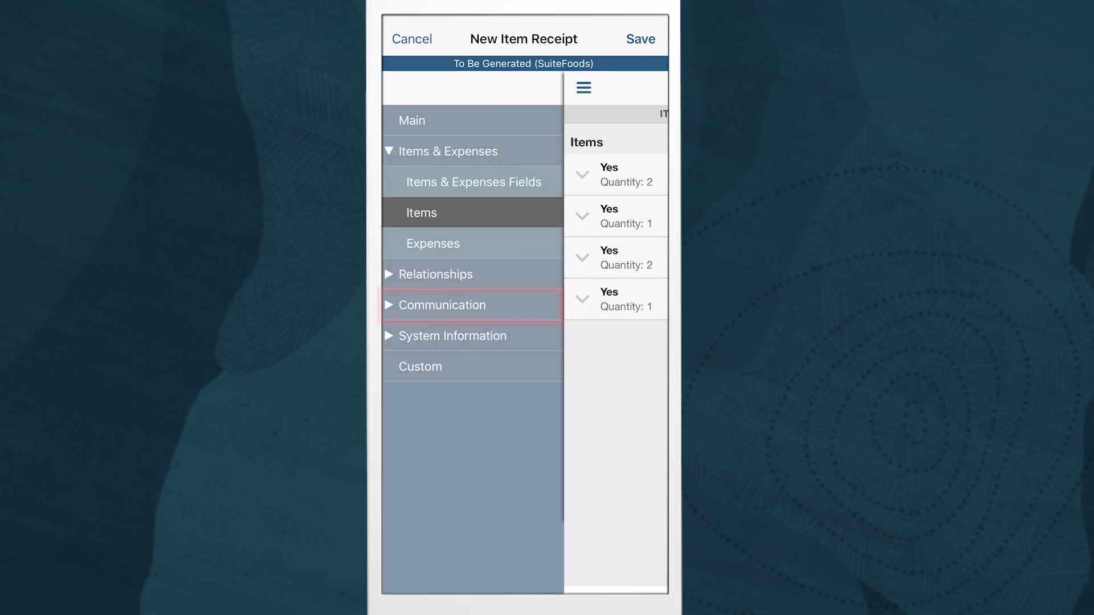
left_click(441, 305)
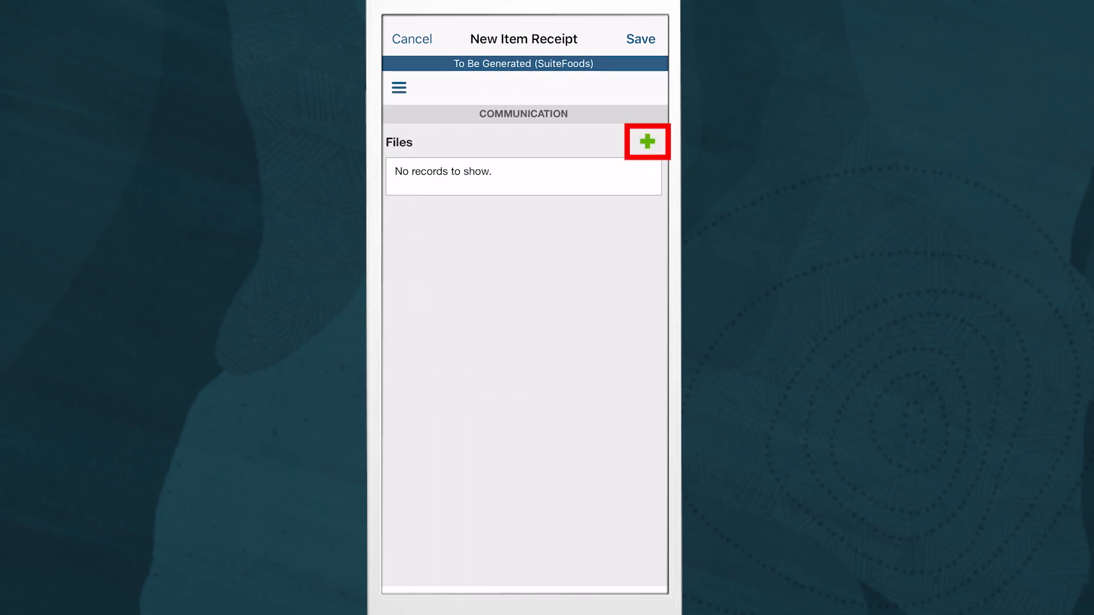
left_click(646, 142)
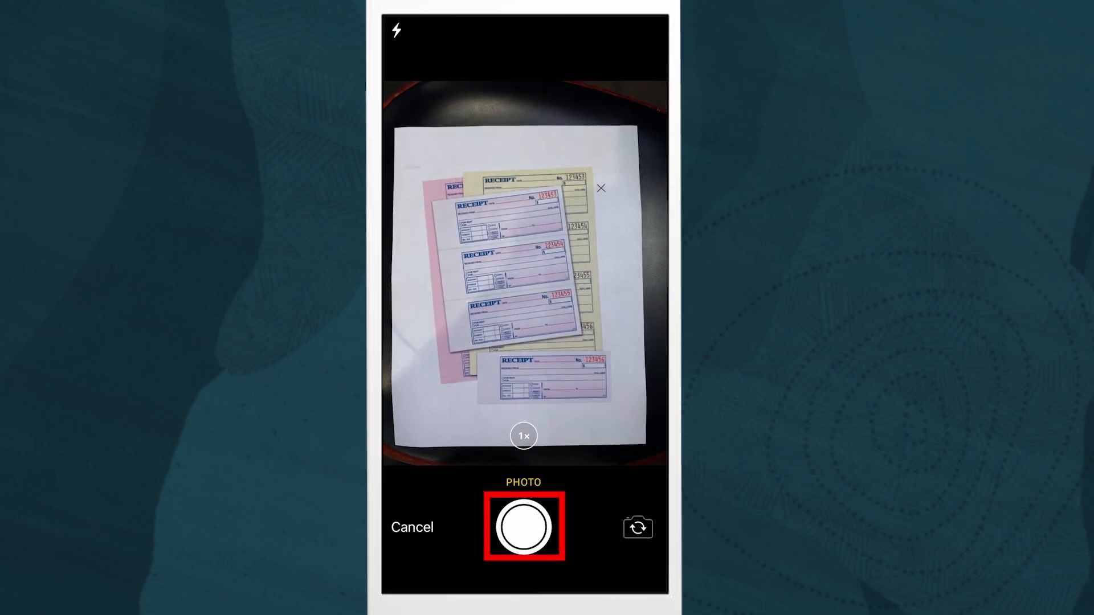
left_click(523, 525)
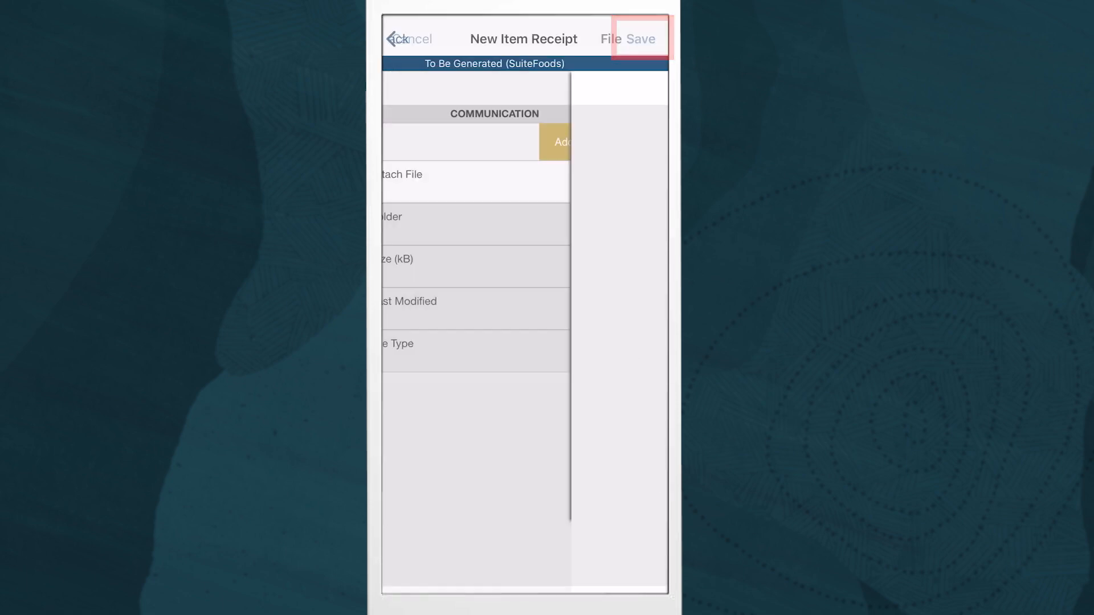
left_click(644, 38)
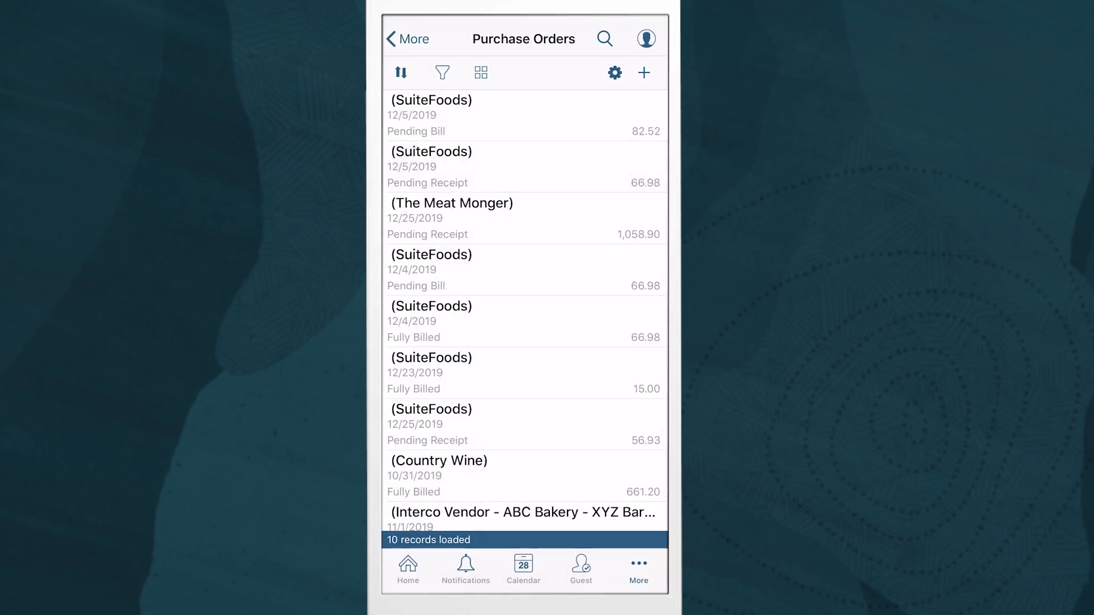